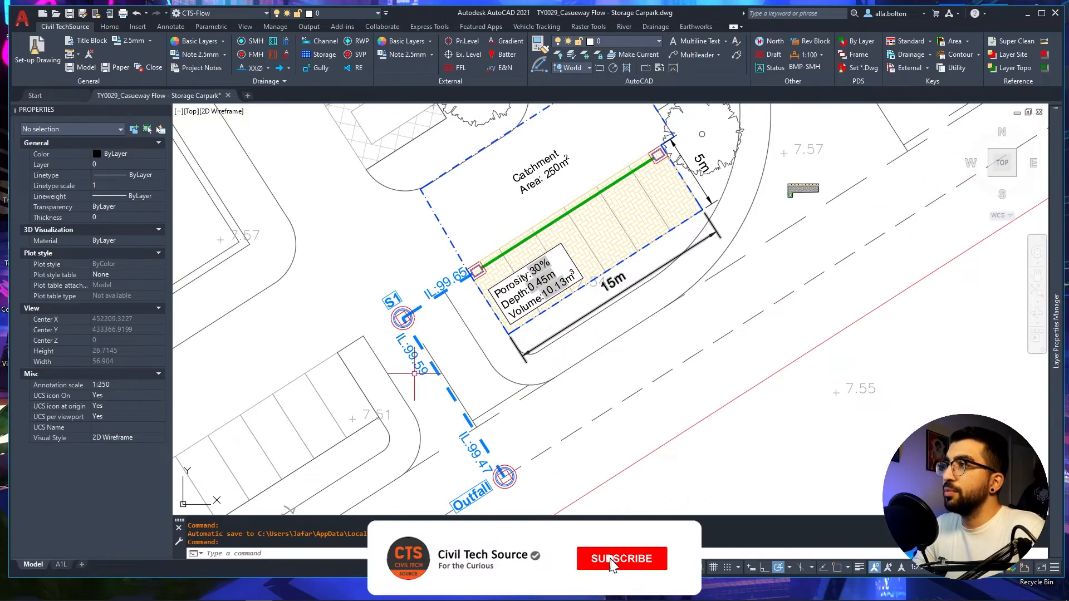
Step: Check the permeable paving block's depth, porosity, length and width, then switch to Flow+
click(620, 558)
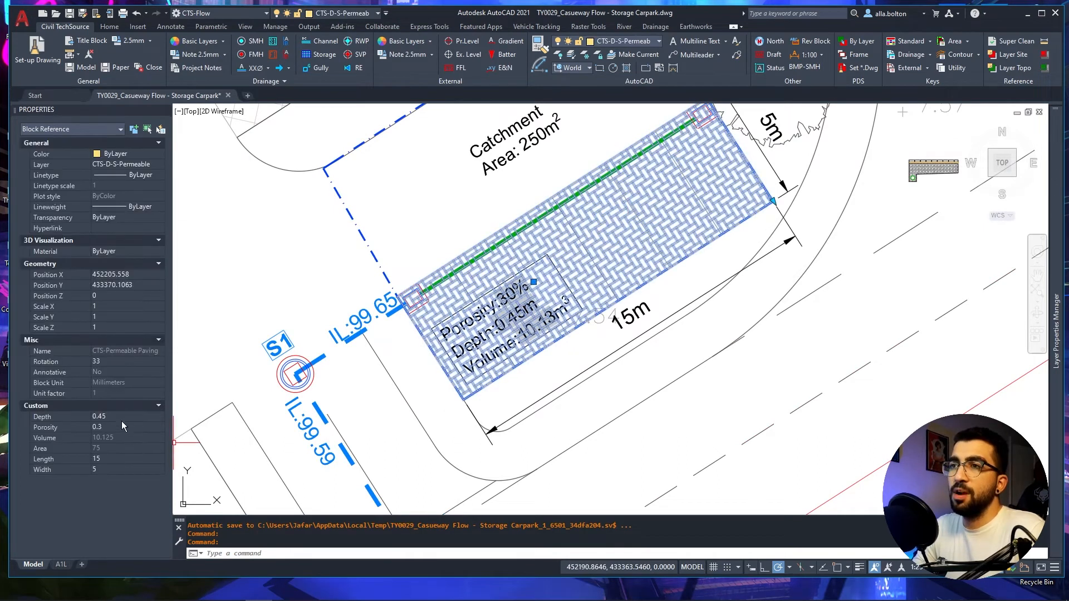
click(116, 417)
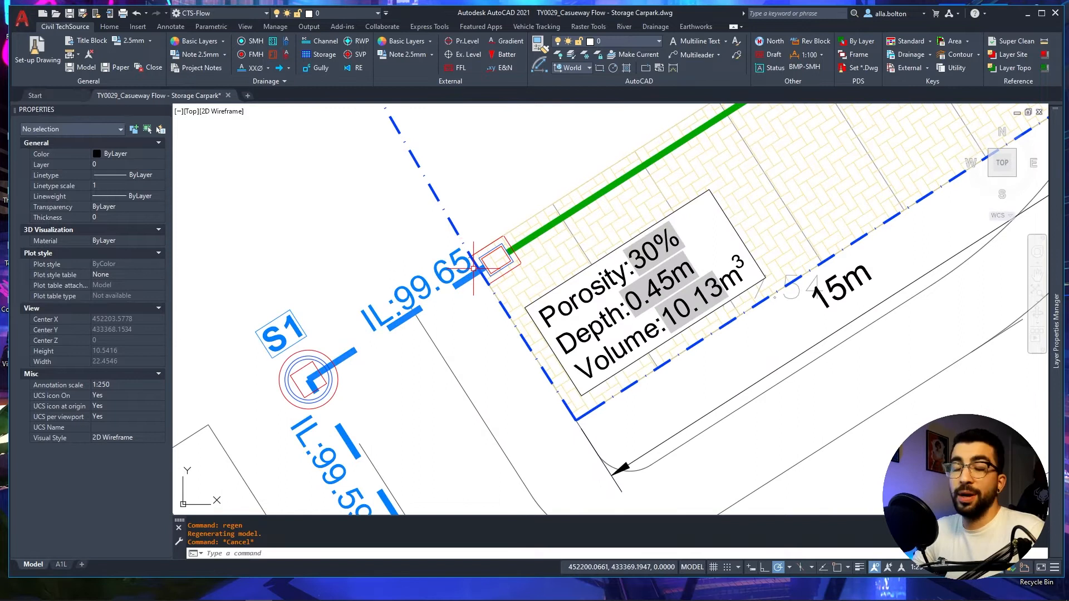
mouse_move(469, 270)
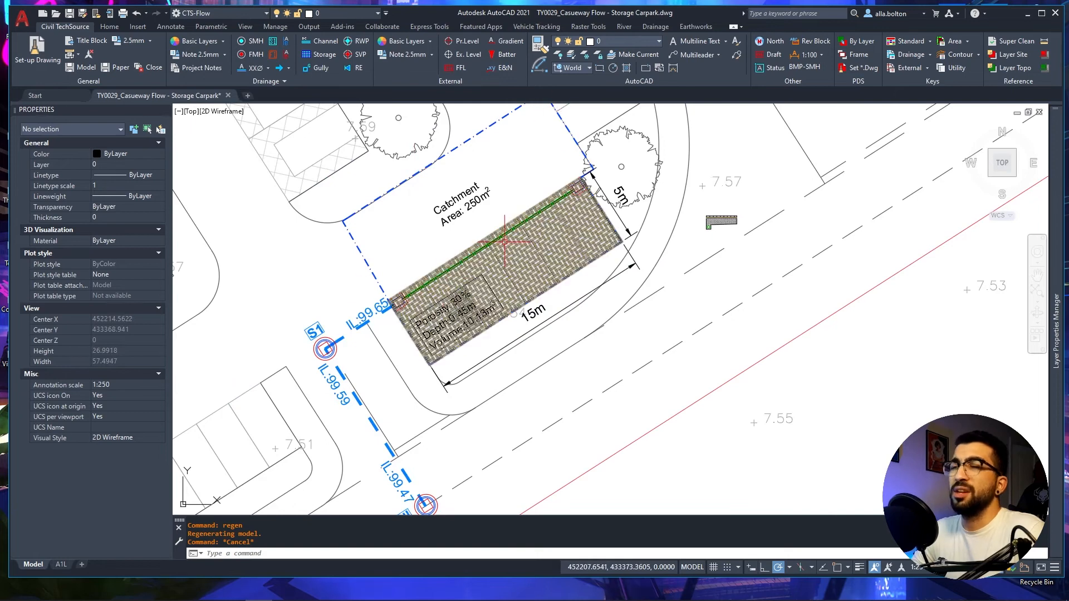
key(alt+tab)
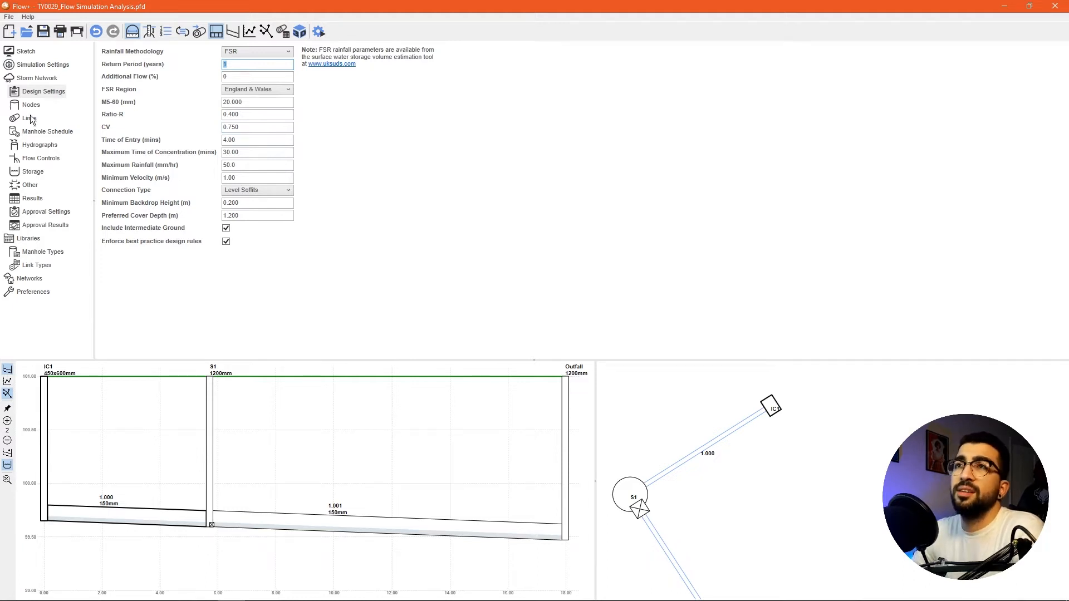
Step: Review IC1's gully size and catchment area in the node table
click(30, 104)
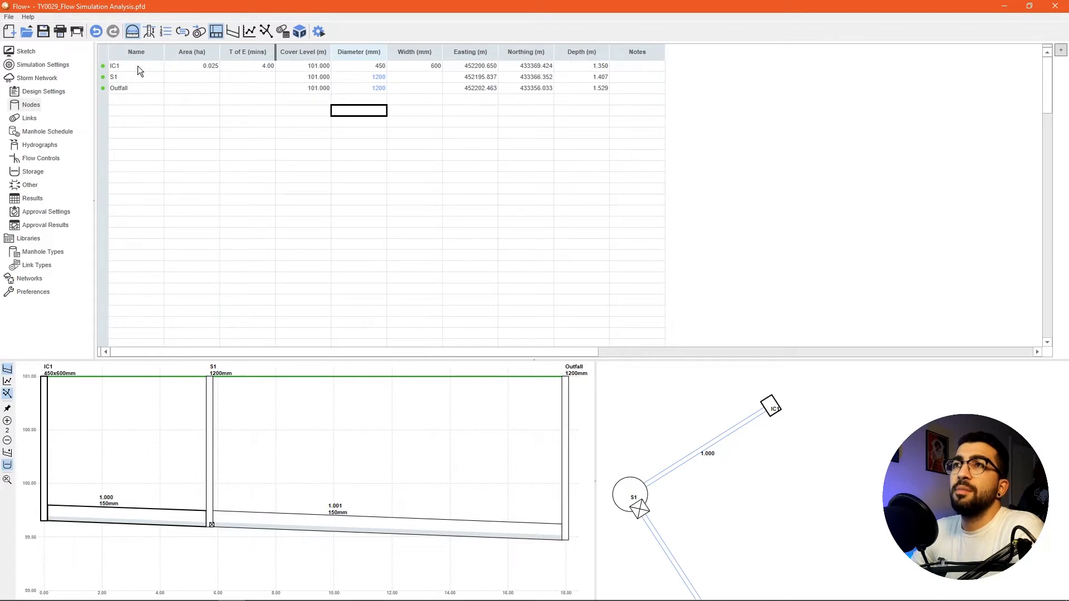
click(136, 65)
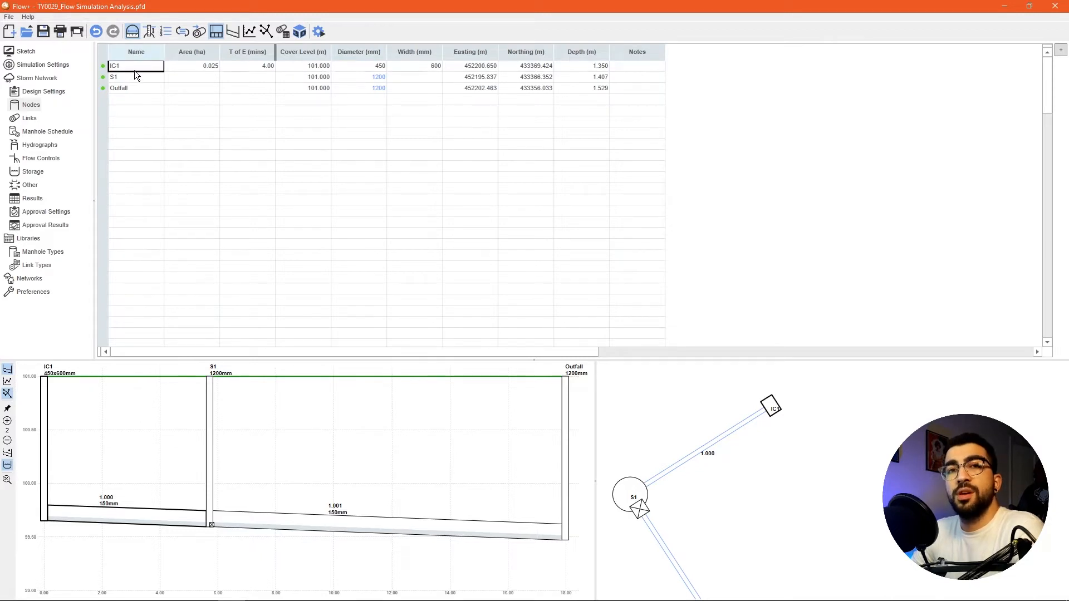
click(135, 76)
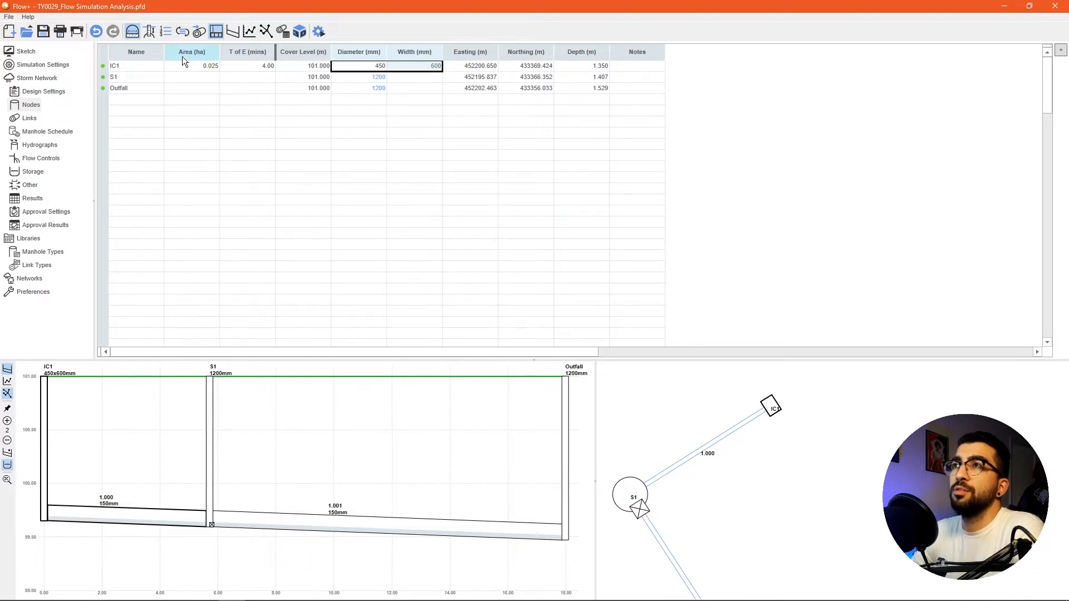
click(191, 66)
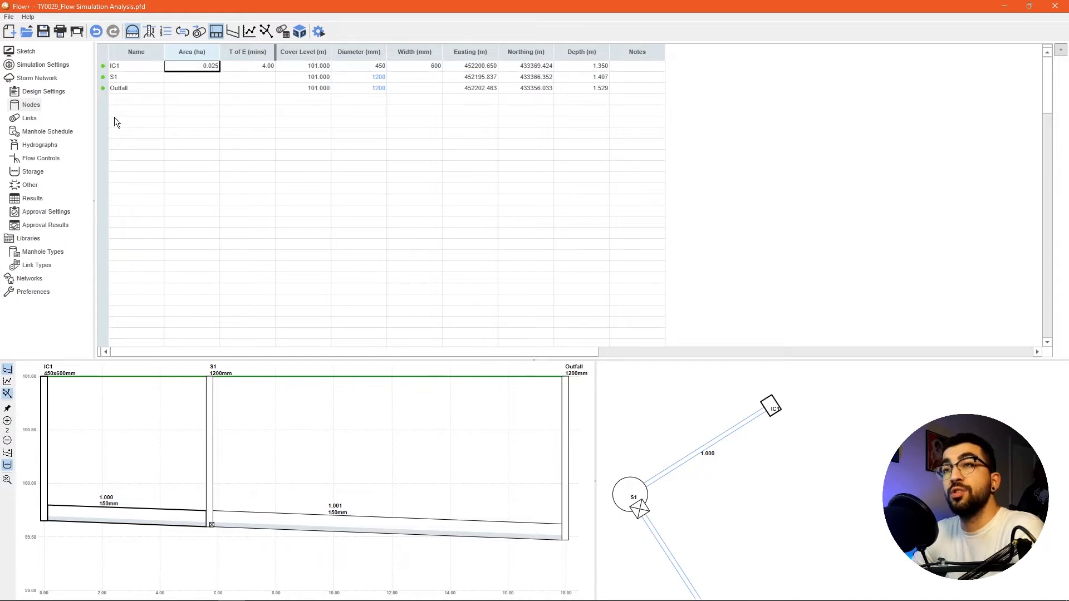
Step: View the pipe links table, then clear the link selection
click(28, 118)
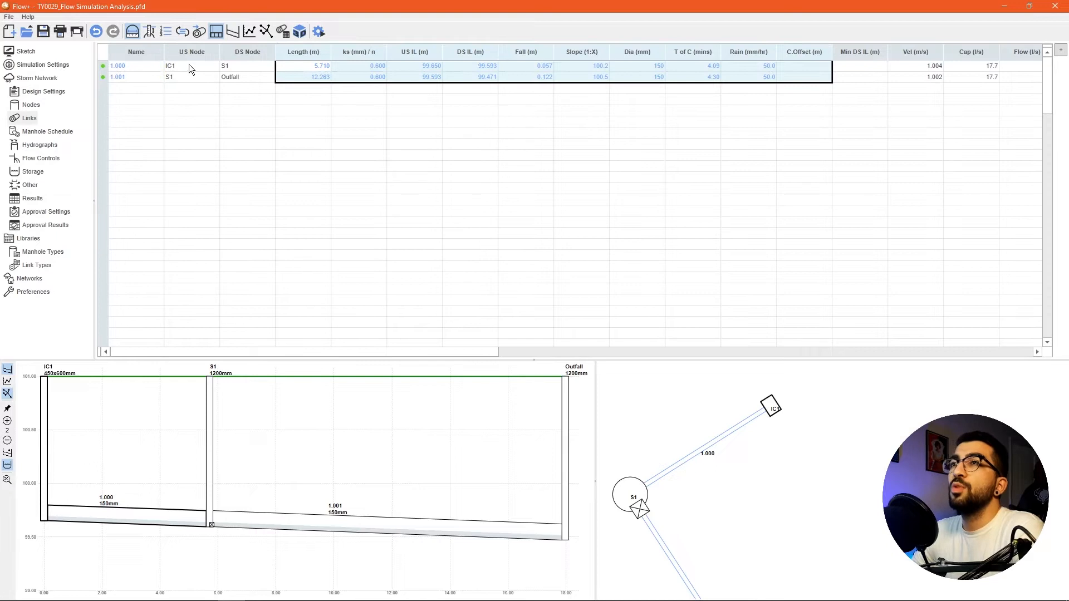
click(192, 66)
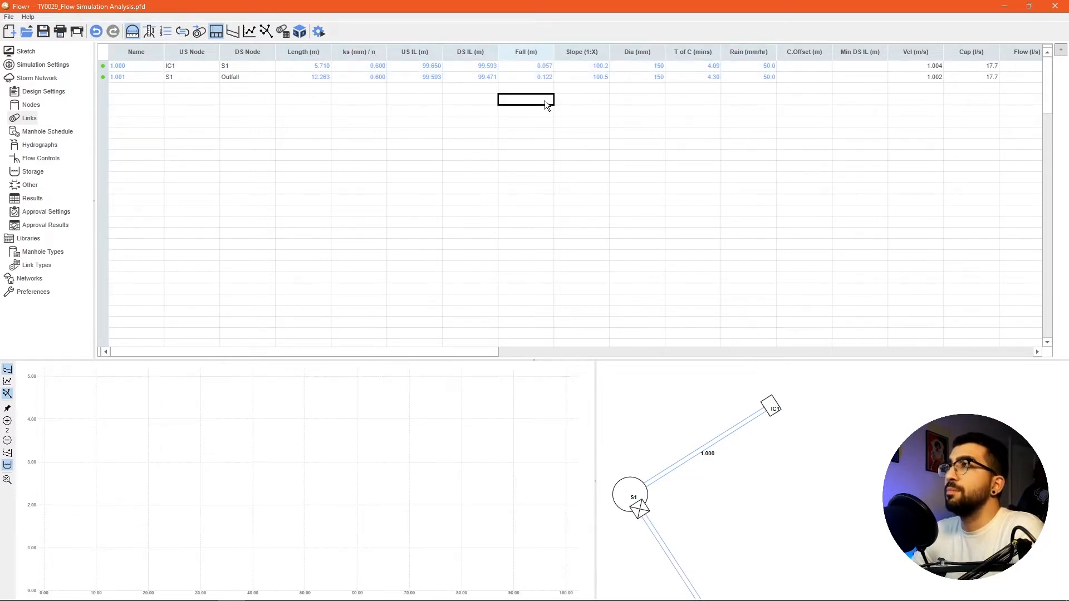
click(40, 158)
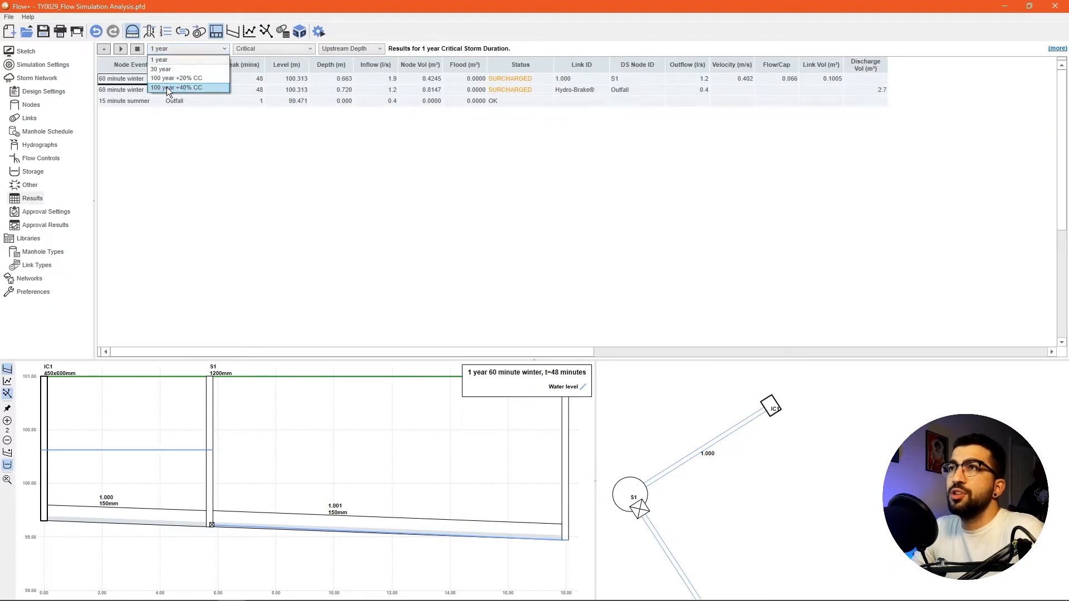
Step: Show the 100 year +40% CC flooding results, then open the empty Storage page
click(179, 88)
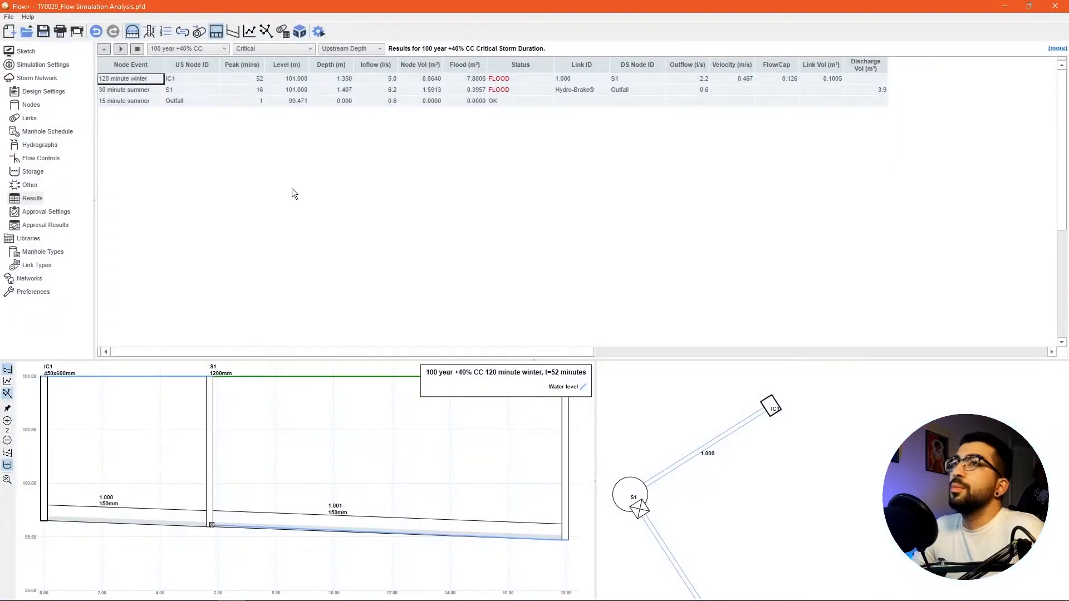
click(33, 171)
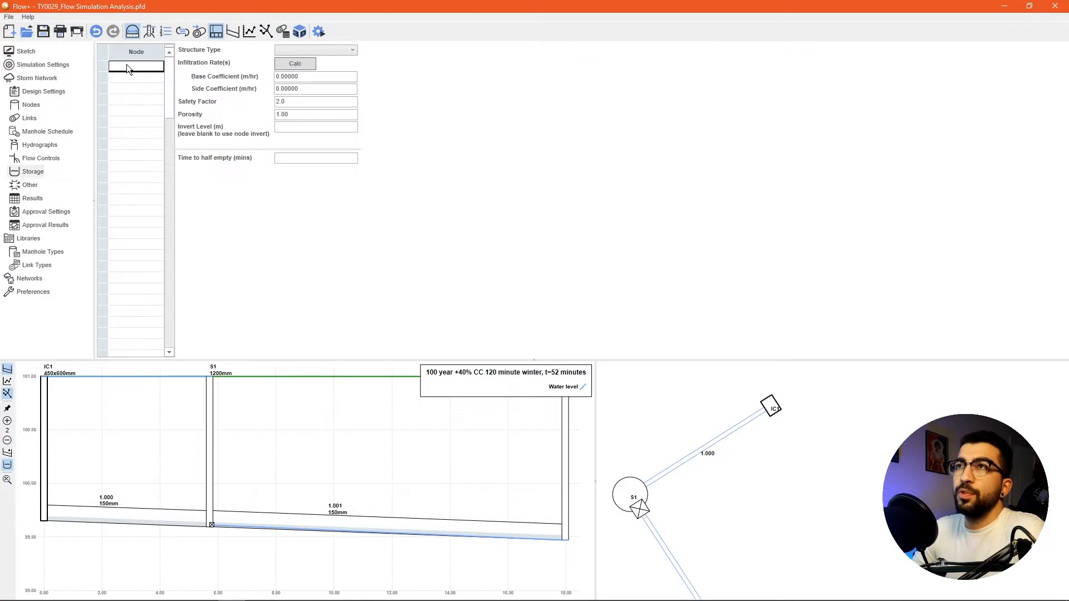
Step: Add a Carpark storage at IC1: 5 m by 15 m, slope 1:350, 0.45 m deep, porosity 0.3
text(IC2)
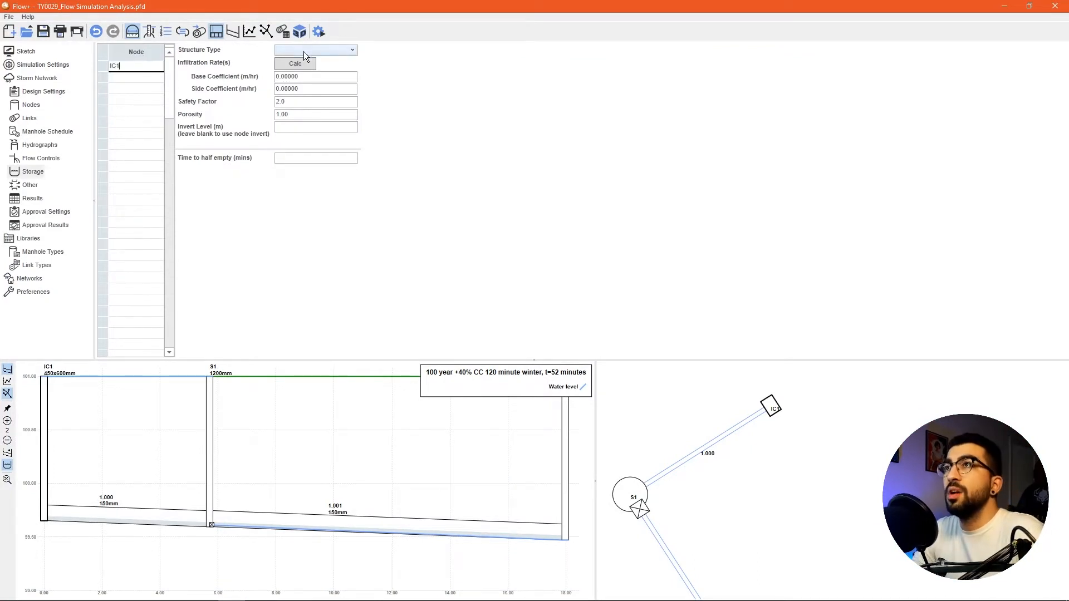
click(314, 49)
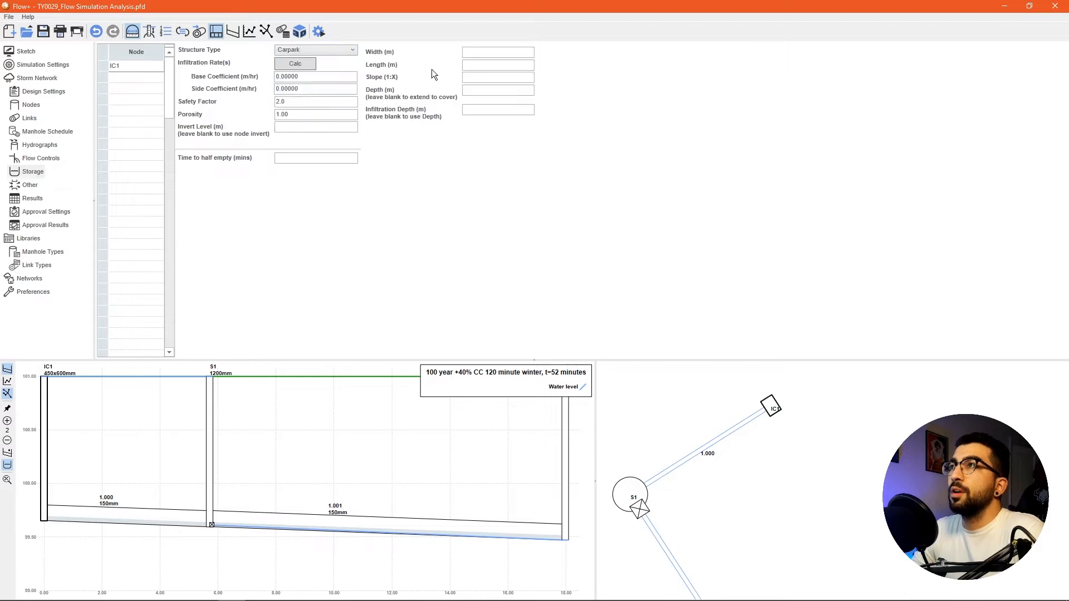
text(5.000)
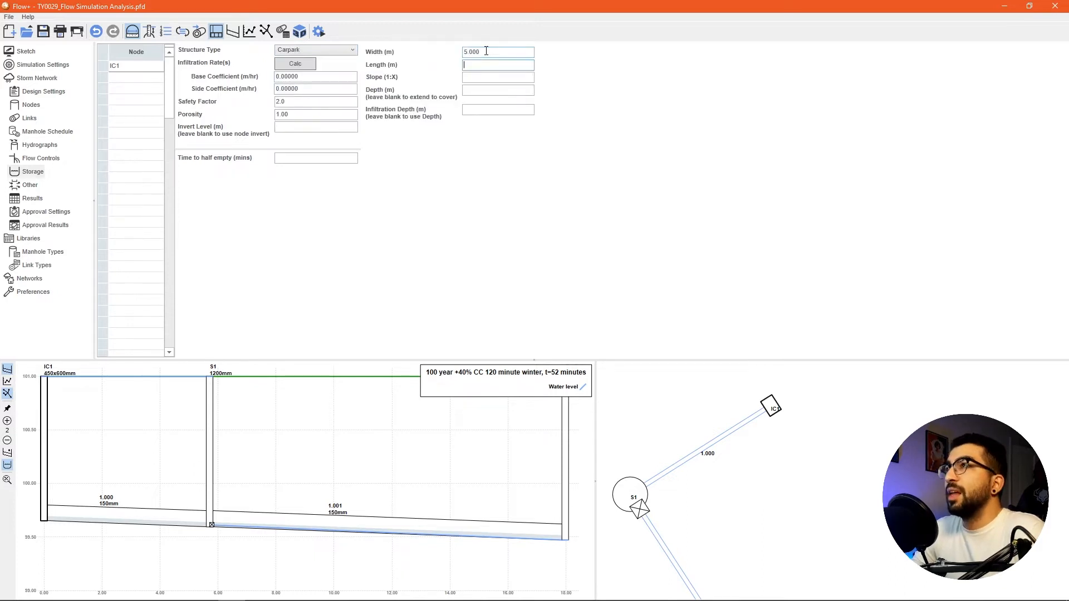
text(15.000)
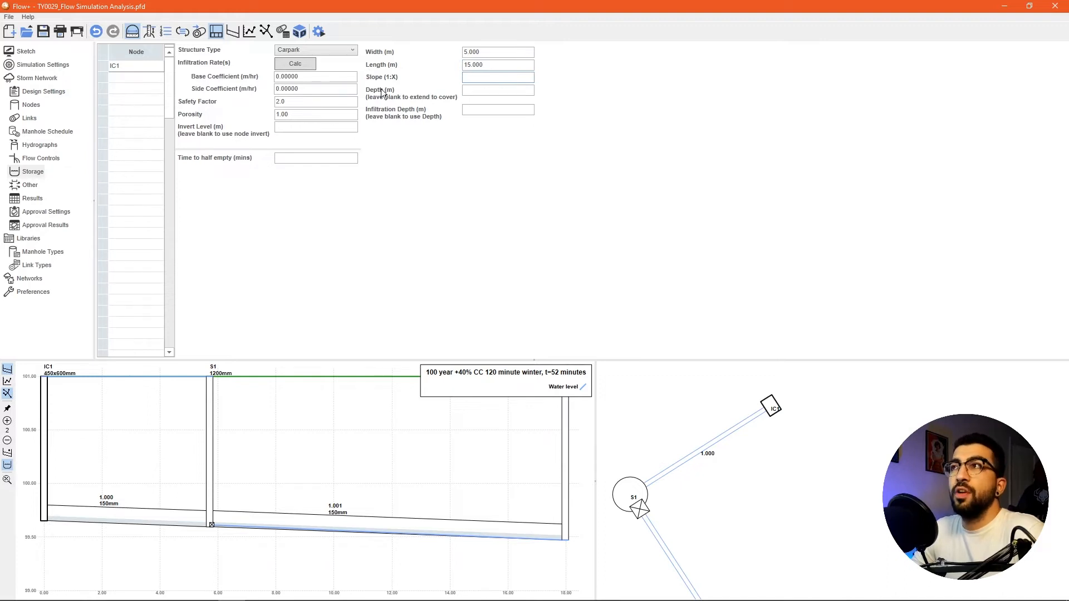
click(497, 76)
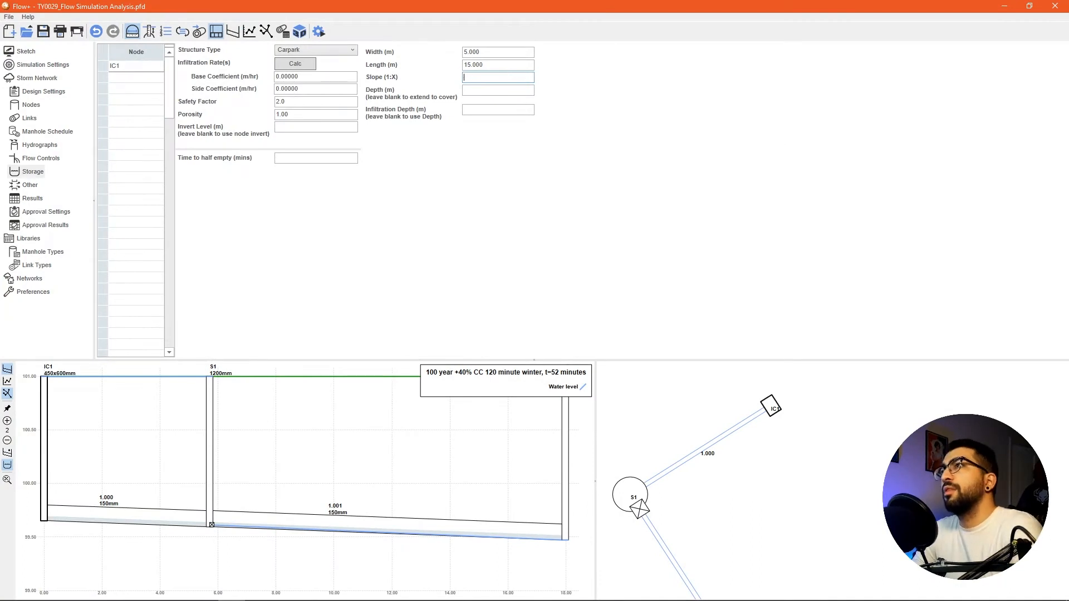
text(350.0)
click(497, 89)
text(0.45)
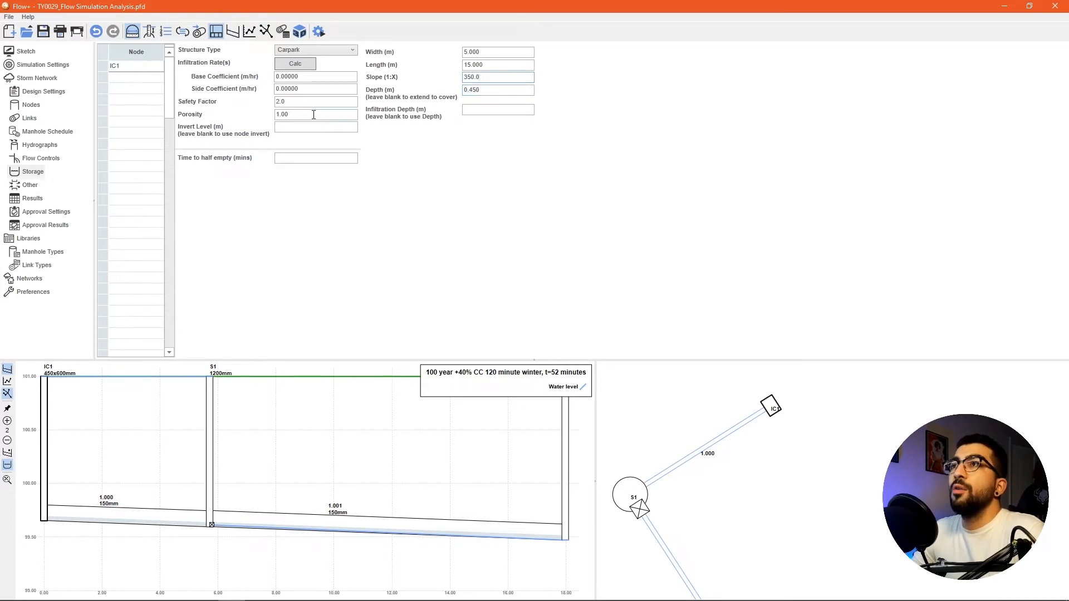
text(0.3)
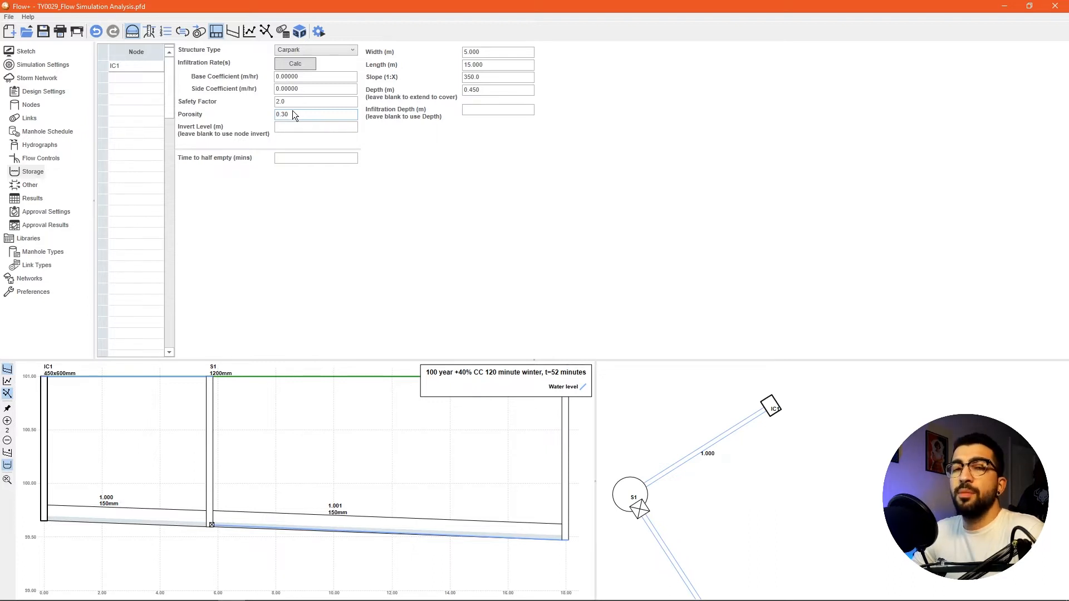
click(315, 101)
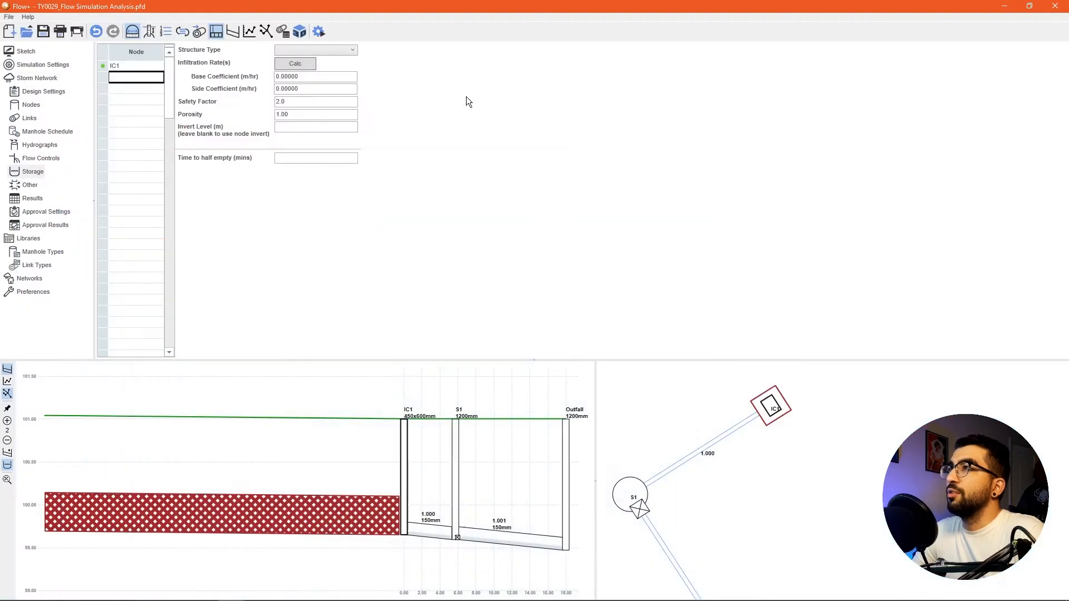
Step: Commit the IC1 carpark storage row, reselect it, and rerun the network analysis
click(315, 49)
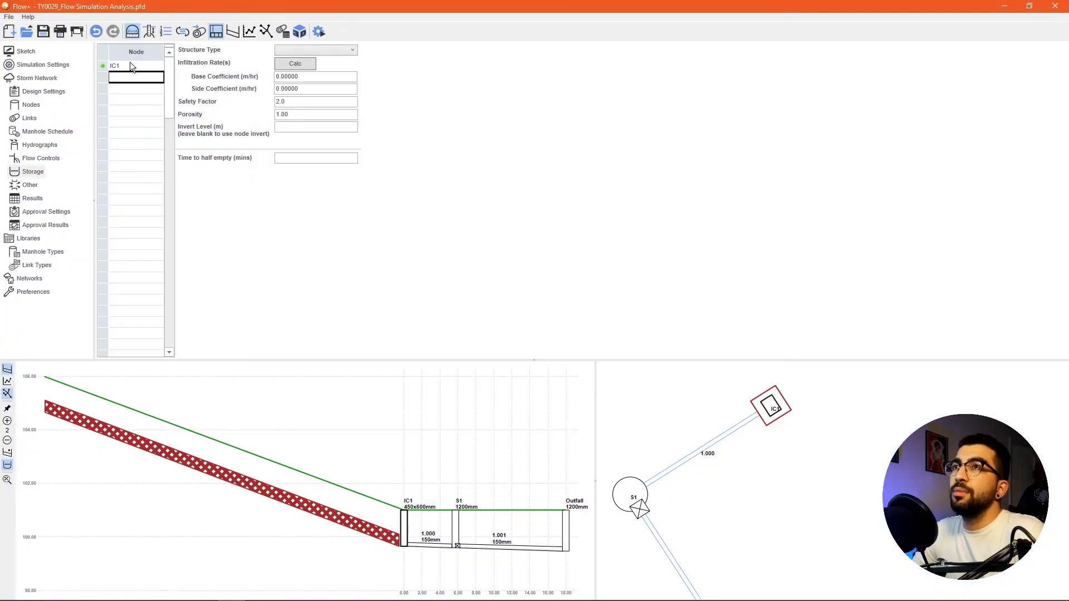
click(315, 49)
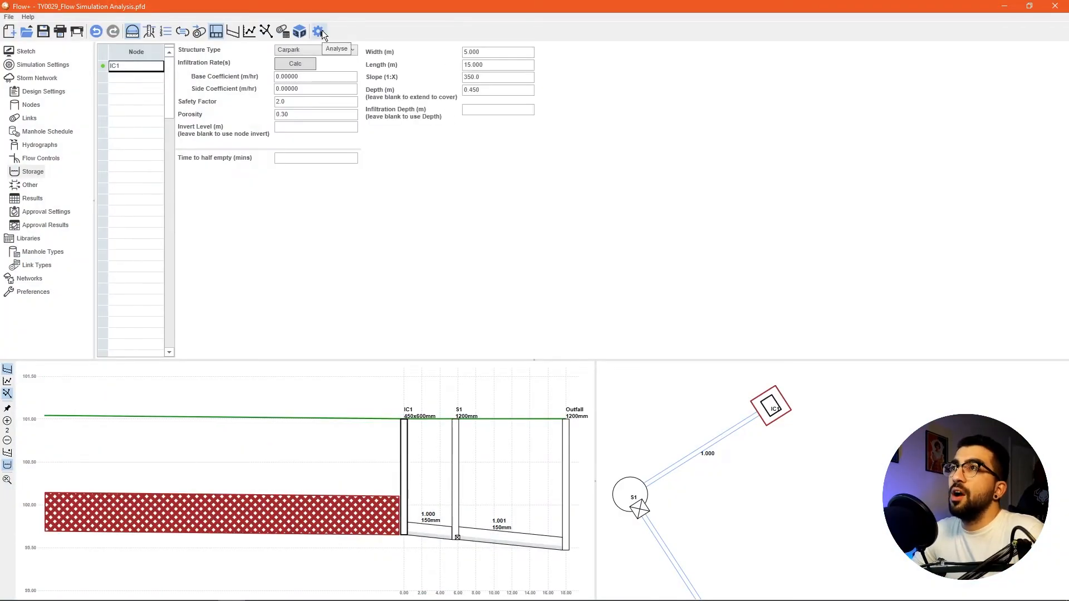
click(318, 31)
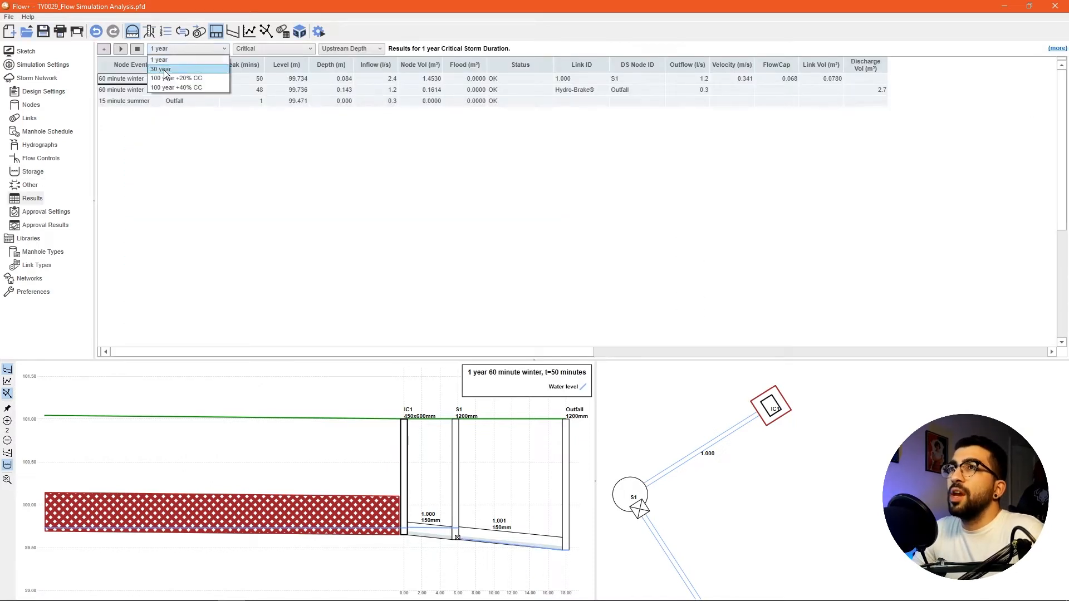
Step: Show the 100 year +40% CC critical storm results with the storage included
click(177, 78)
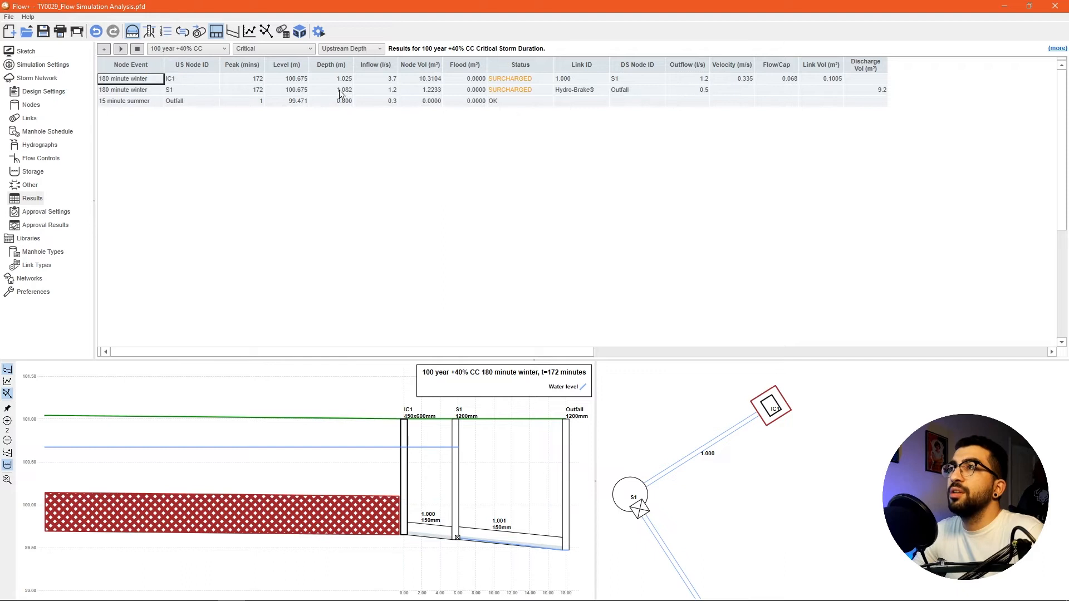
mouse_move(361, 90)
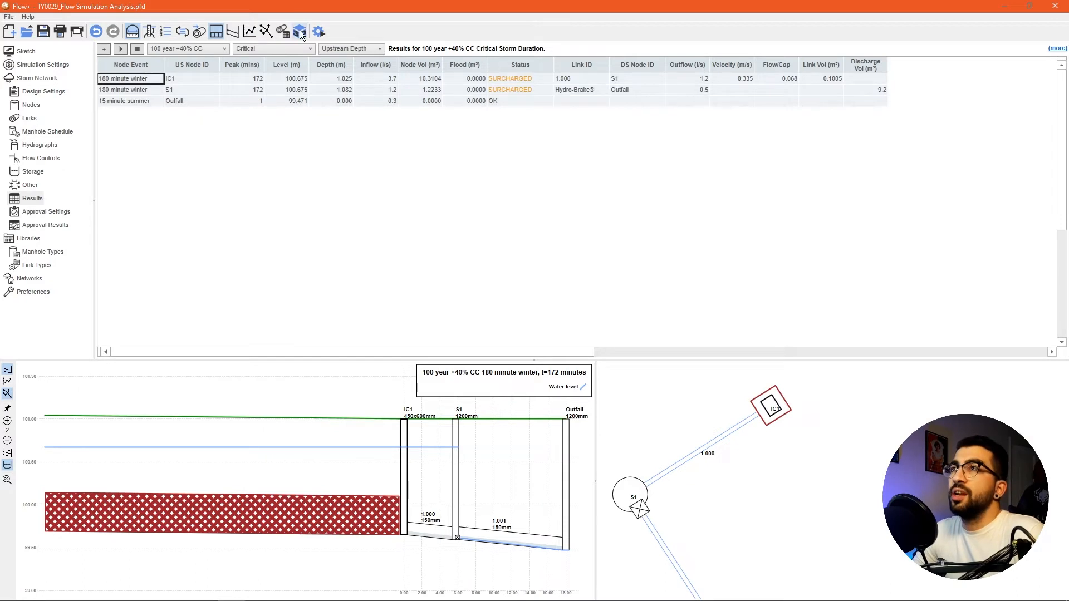
Step: Open Flow 3D, orbit to see the carpark storage side-on, and step through events
click(299, 31)
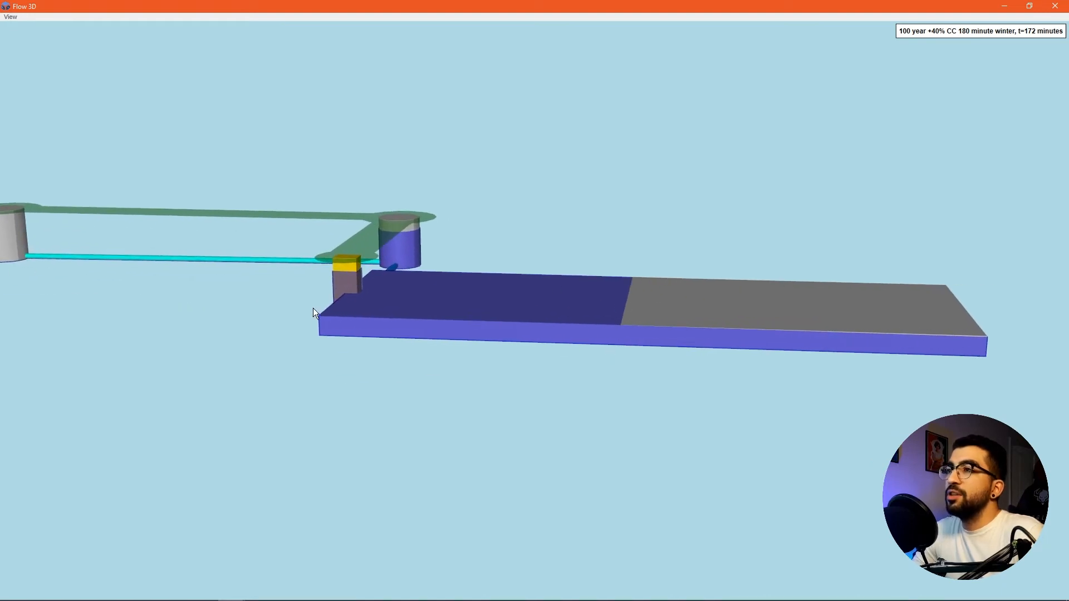
mouse_move(901, 320)
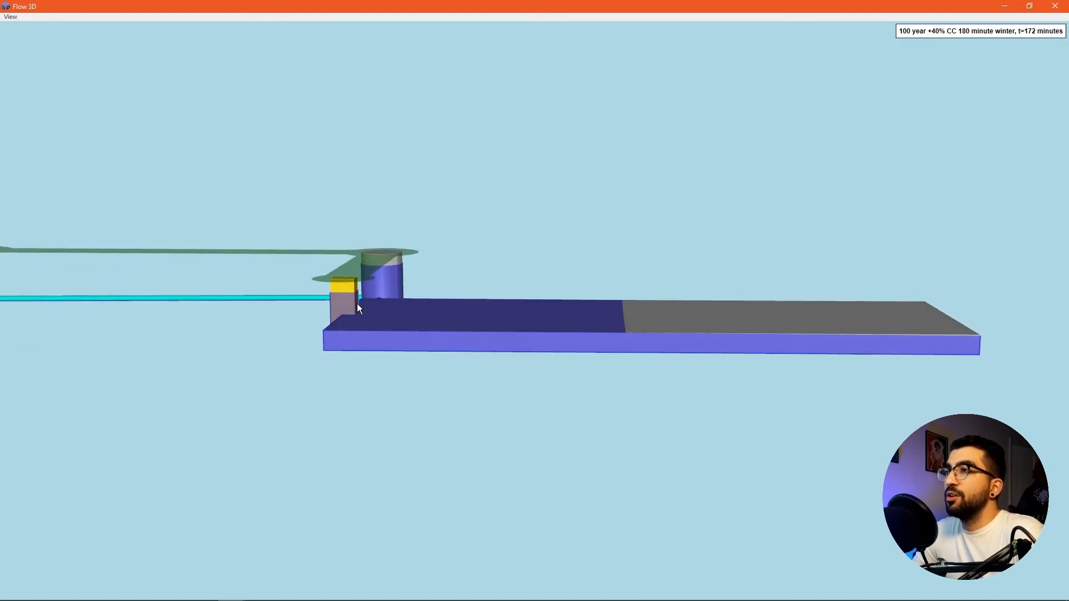
mouse_move(336, 277)
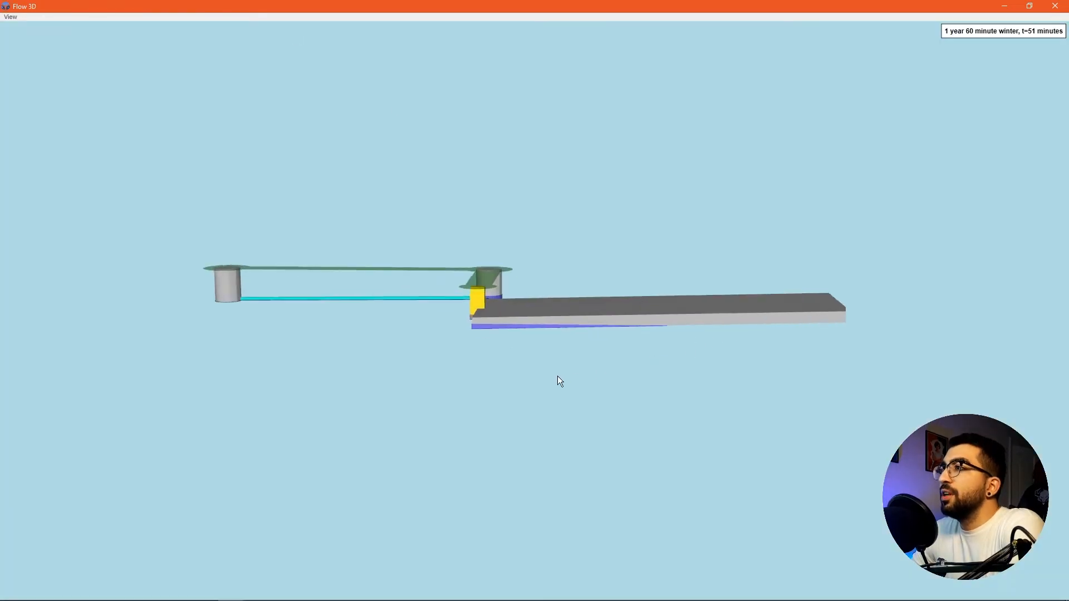
drag(559, 380, 615, 355)
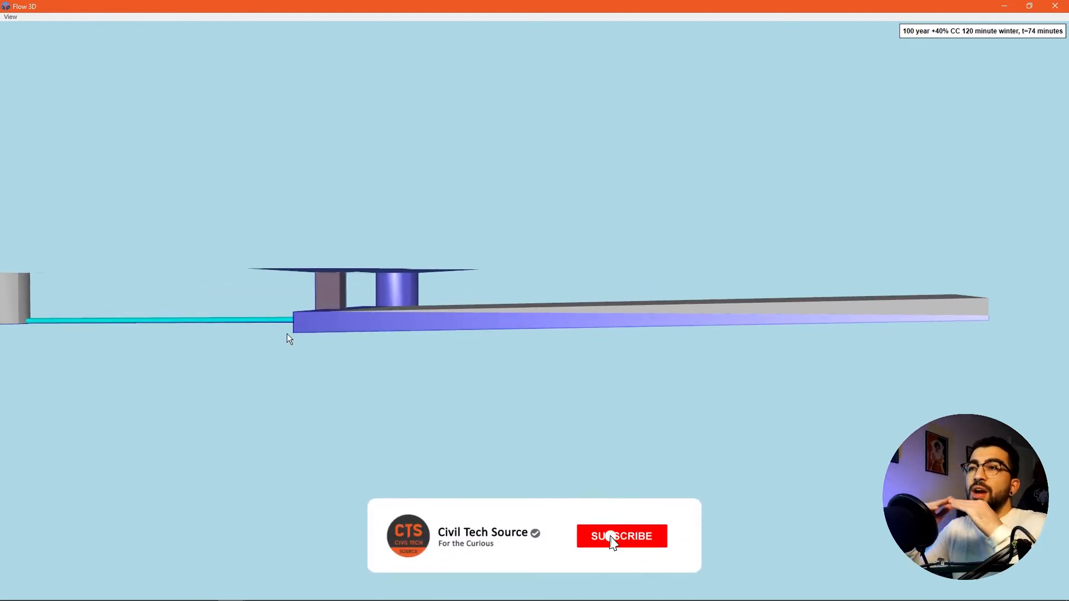
click(620, 535)
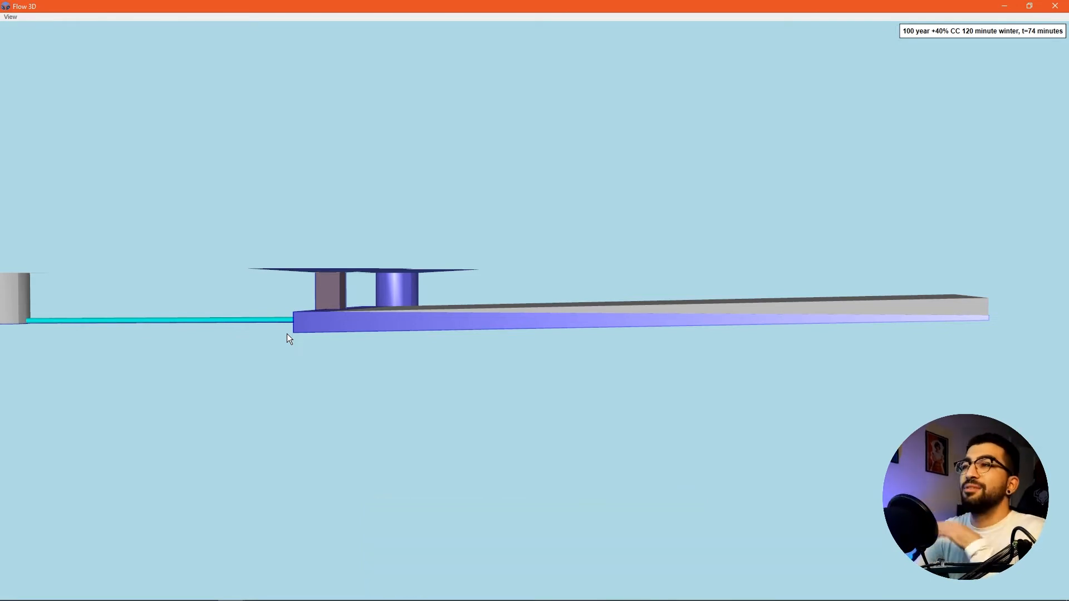
mouse_move(341, 352)
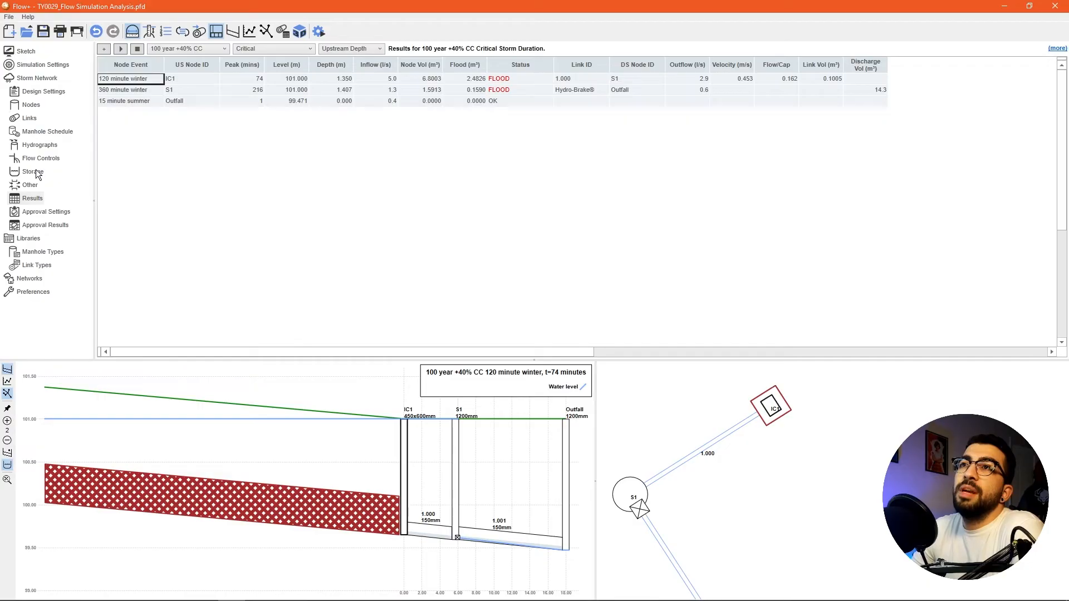
Step: Enter 350.0 as the IC1 carpark storage slope (1:X)
click(33, 171)
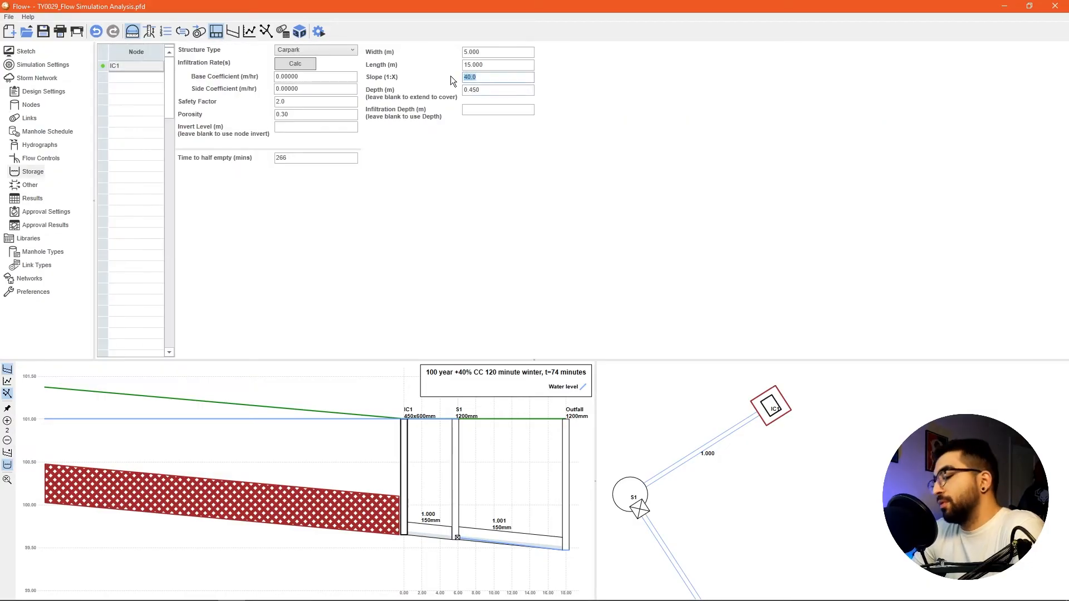
text(350.0)
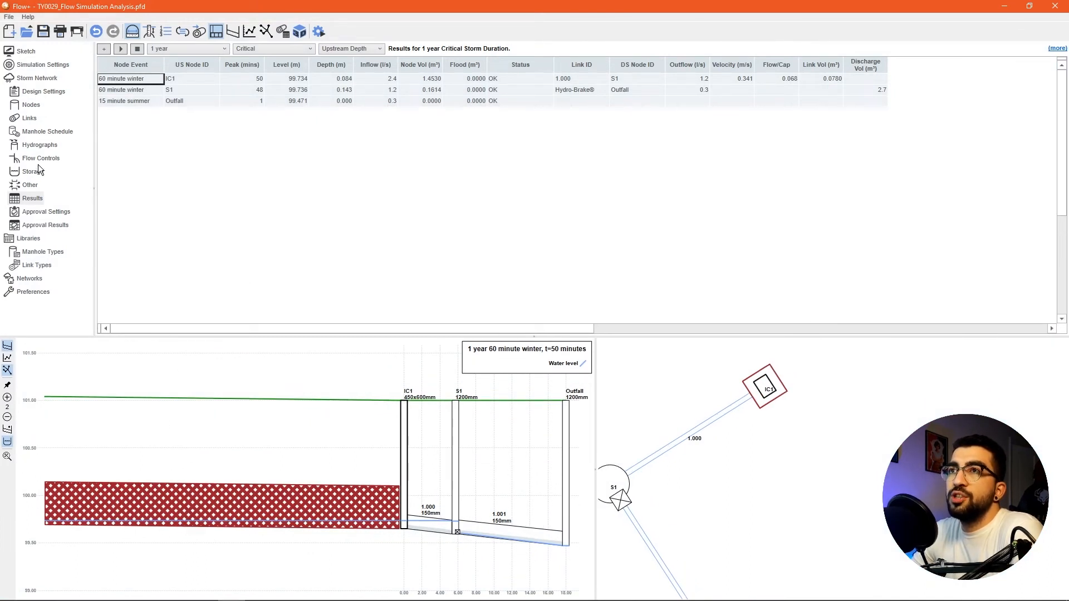
Step: Enter 0.30 as the IC1 carpark storage porosity
click(33, 171)
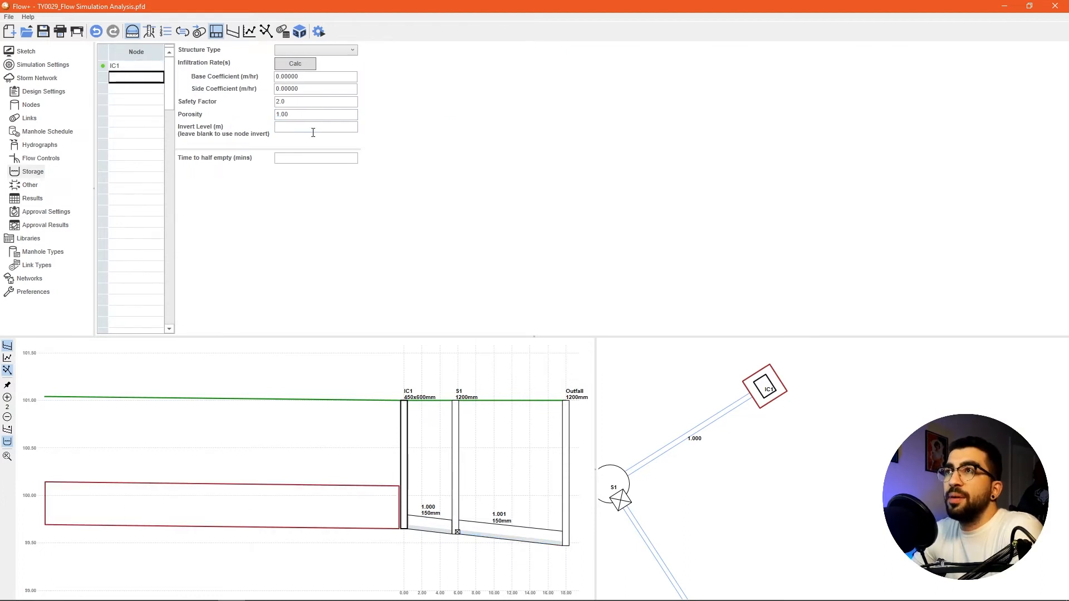
text(0.3)
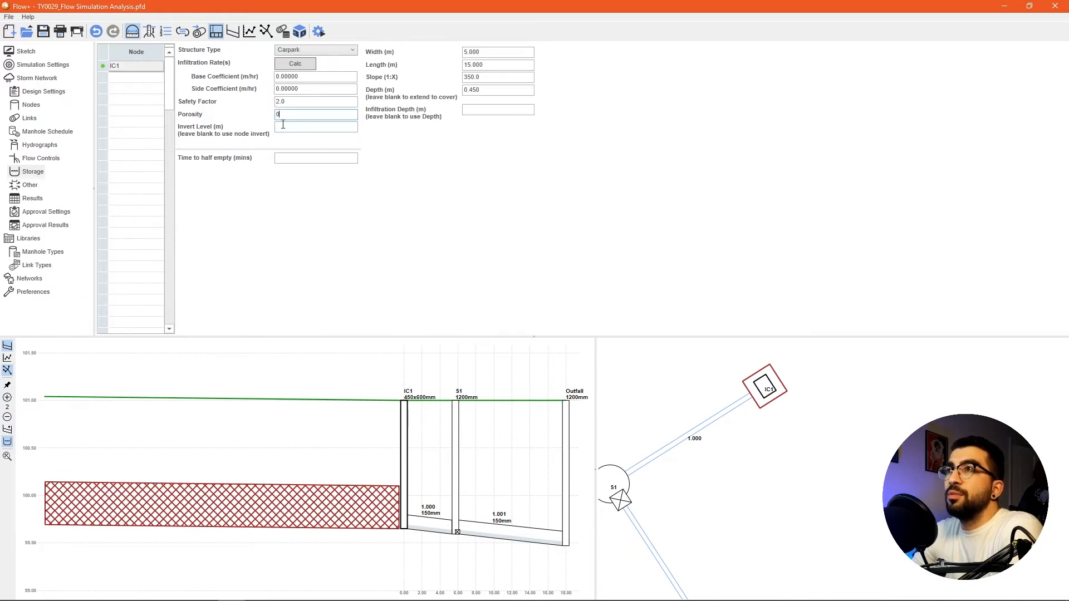
text(0.30)
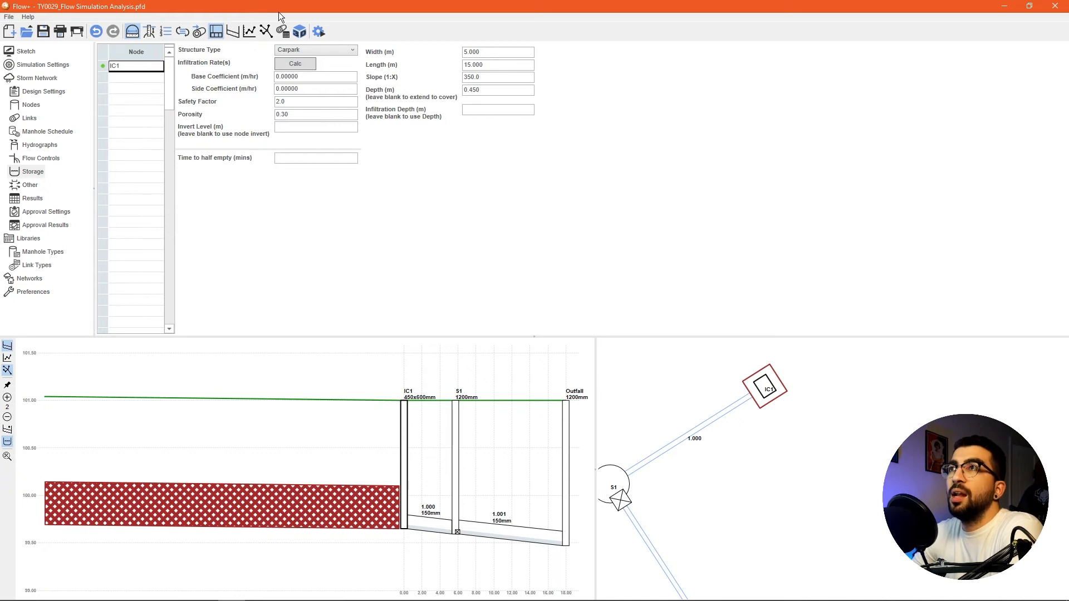
mouse_move(34, 189)
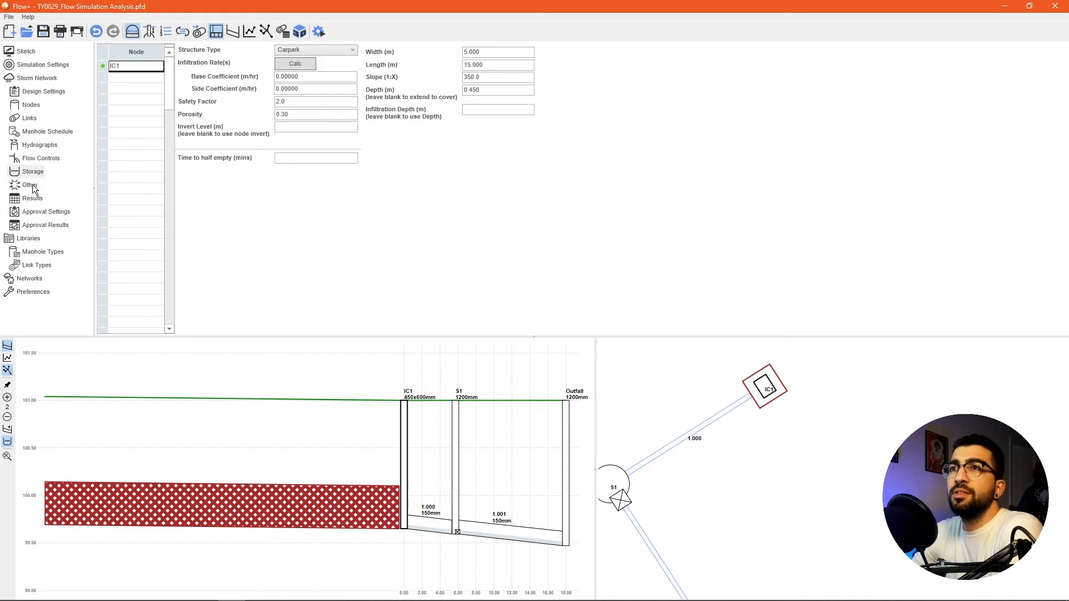
mouse_move(134, 136)
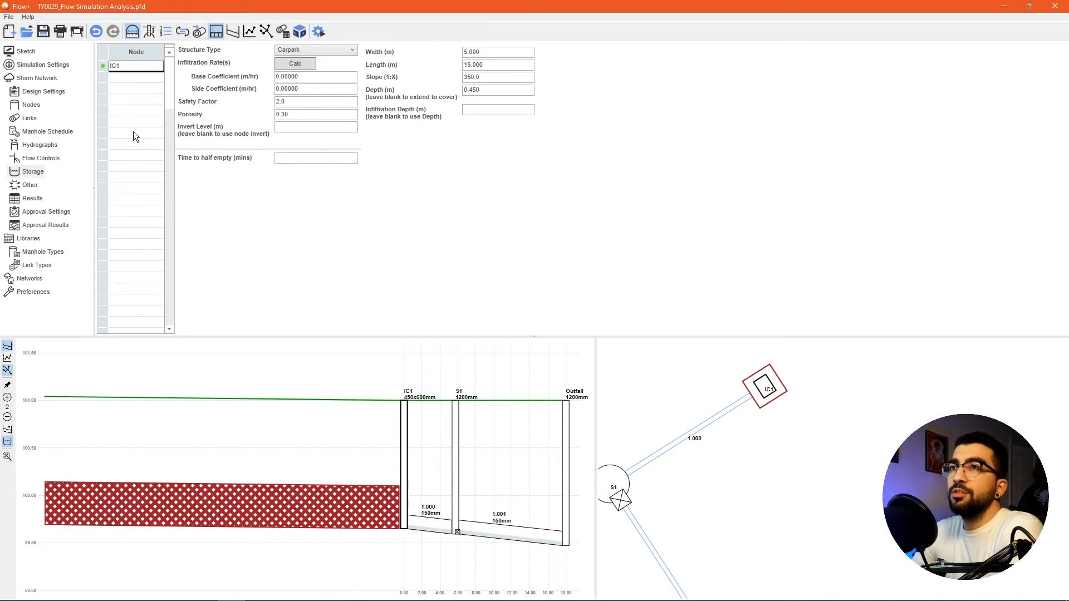
Step: Check IC1's invert and cover levels, then enter a storage invert level of 100.430
click(315, 127)
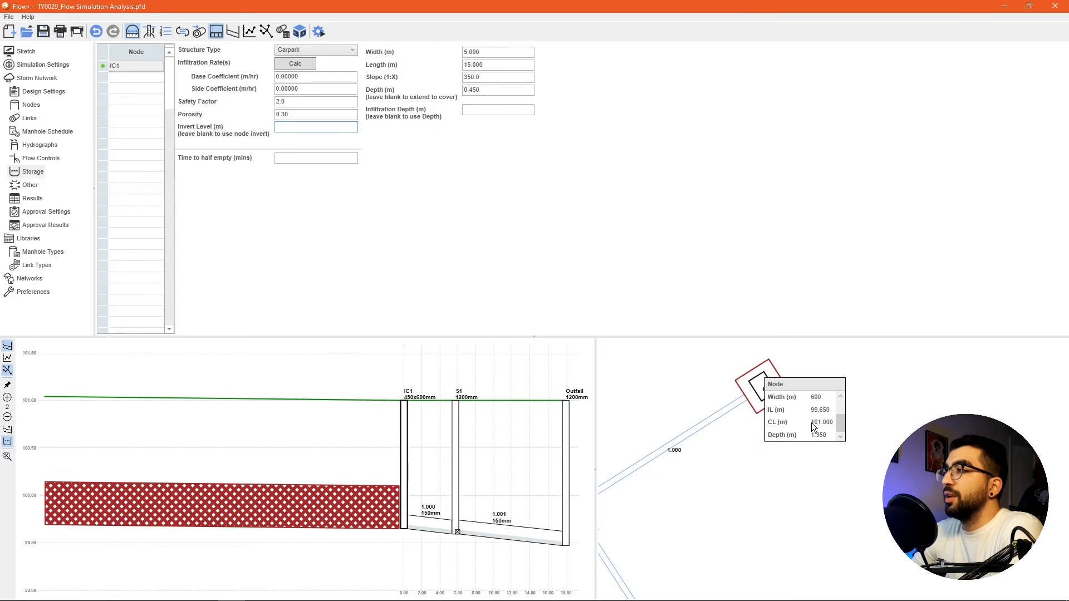
click(315, 127)
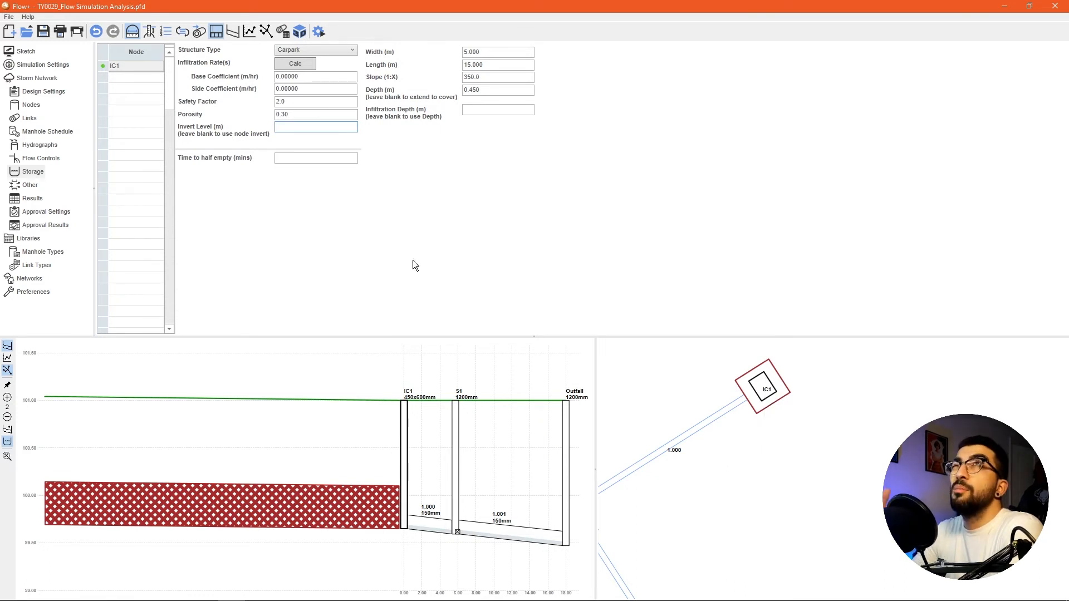
click(315, 127)
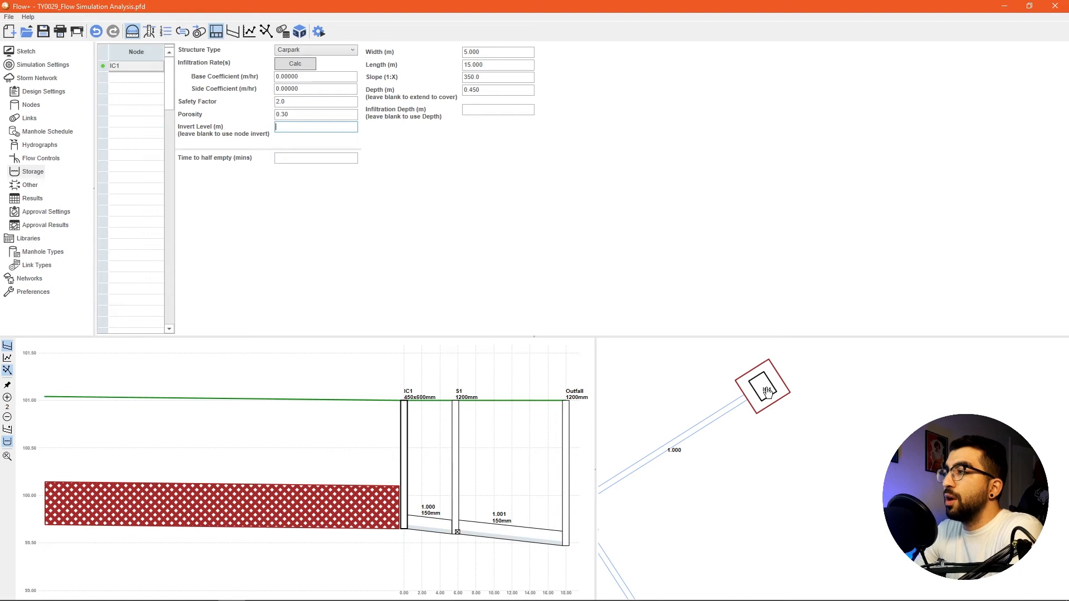
mouse_move(763, 389)
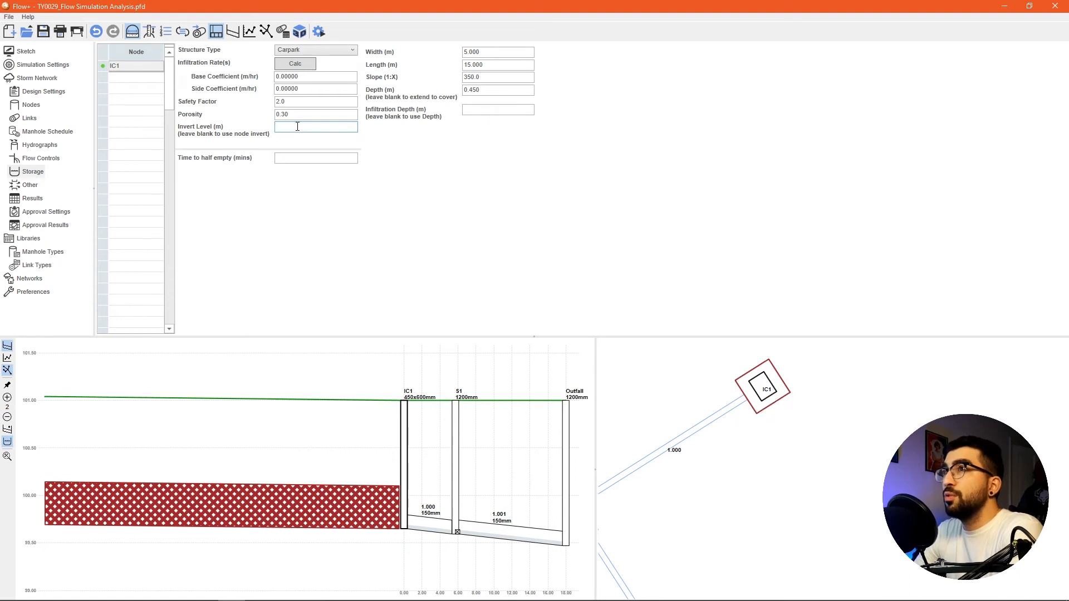
text(100.430)
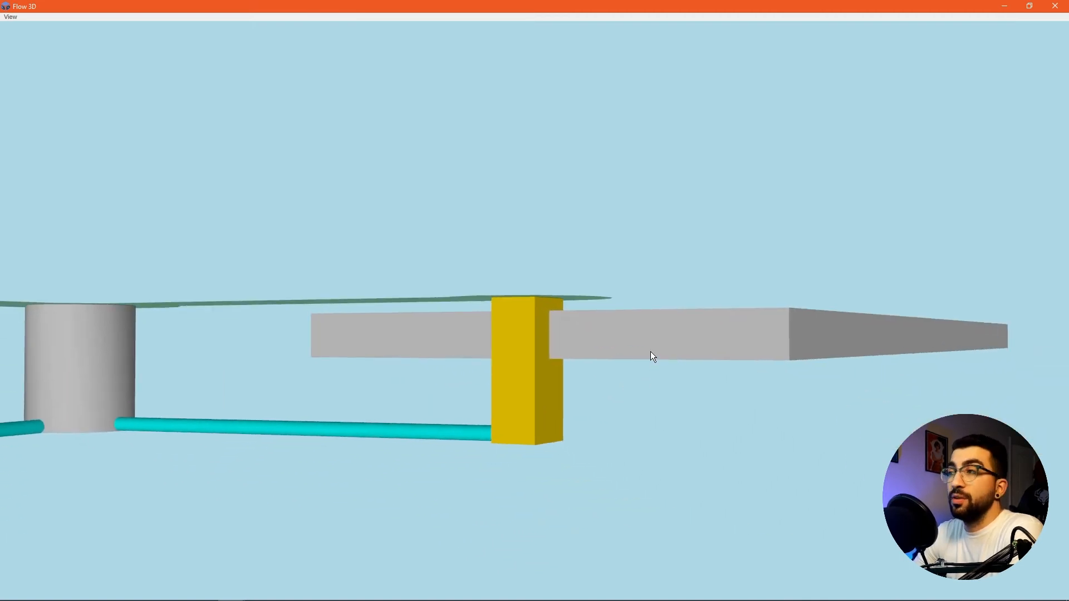
Step: Orbit the Flow 3D model to view the raised car park storage from the side and beneath
drag(650, 355, 622, 433)
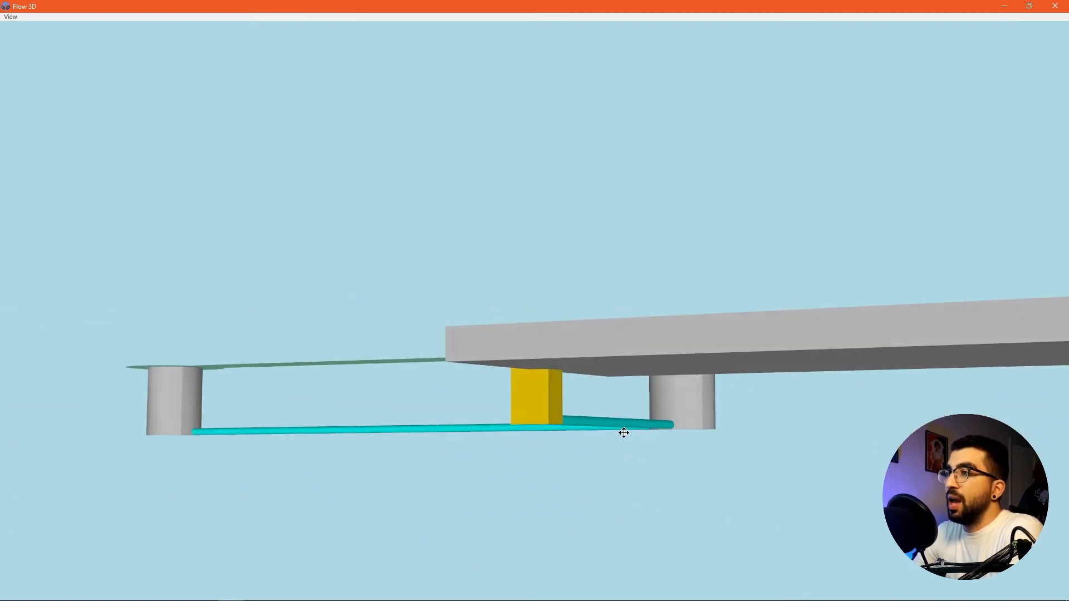
drag(623, 431, 867, 413)
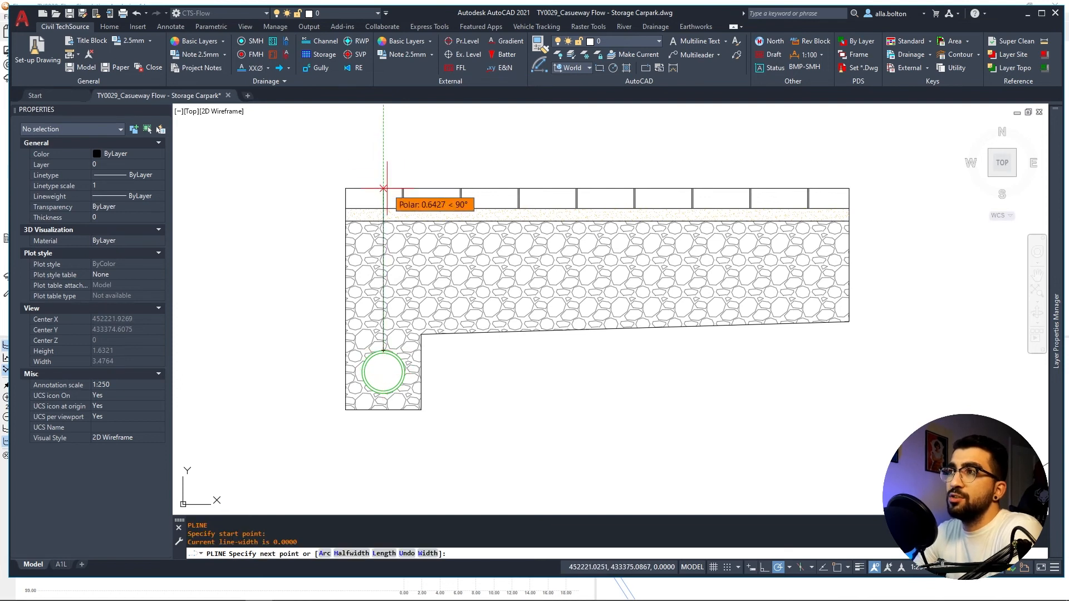
Step: Finish the narrow rectangular polyline outline beside the section, then return to Flow 3D
key(Escape)
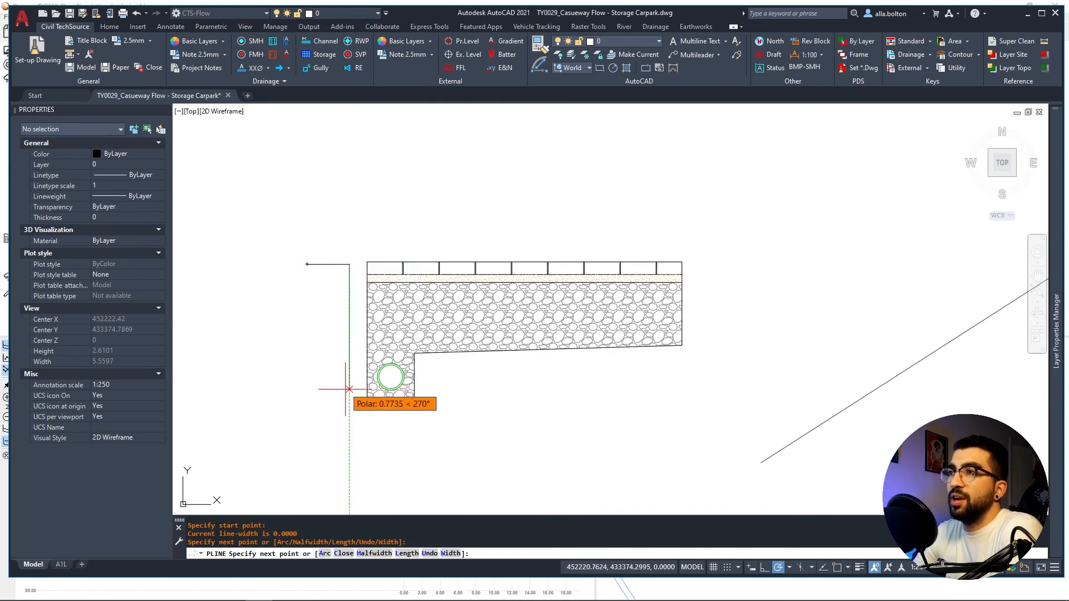
click(307, 273)
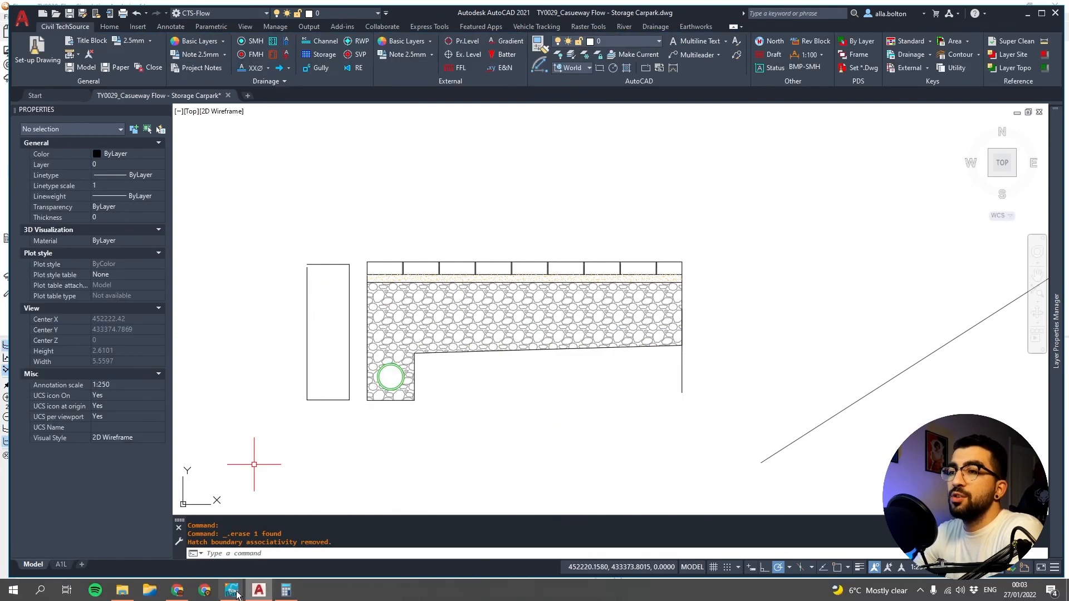
click(230, 589)
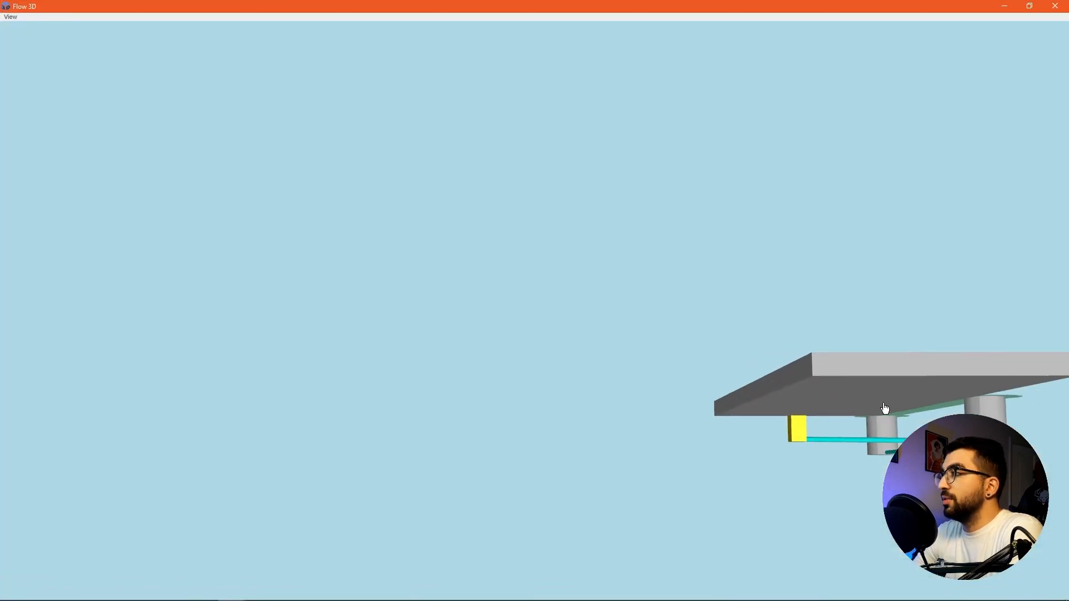